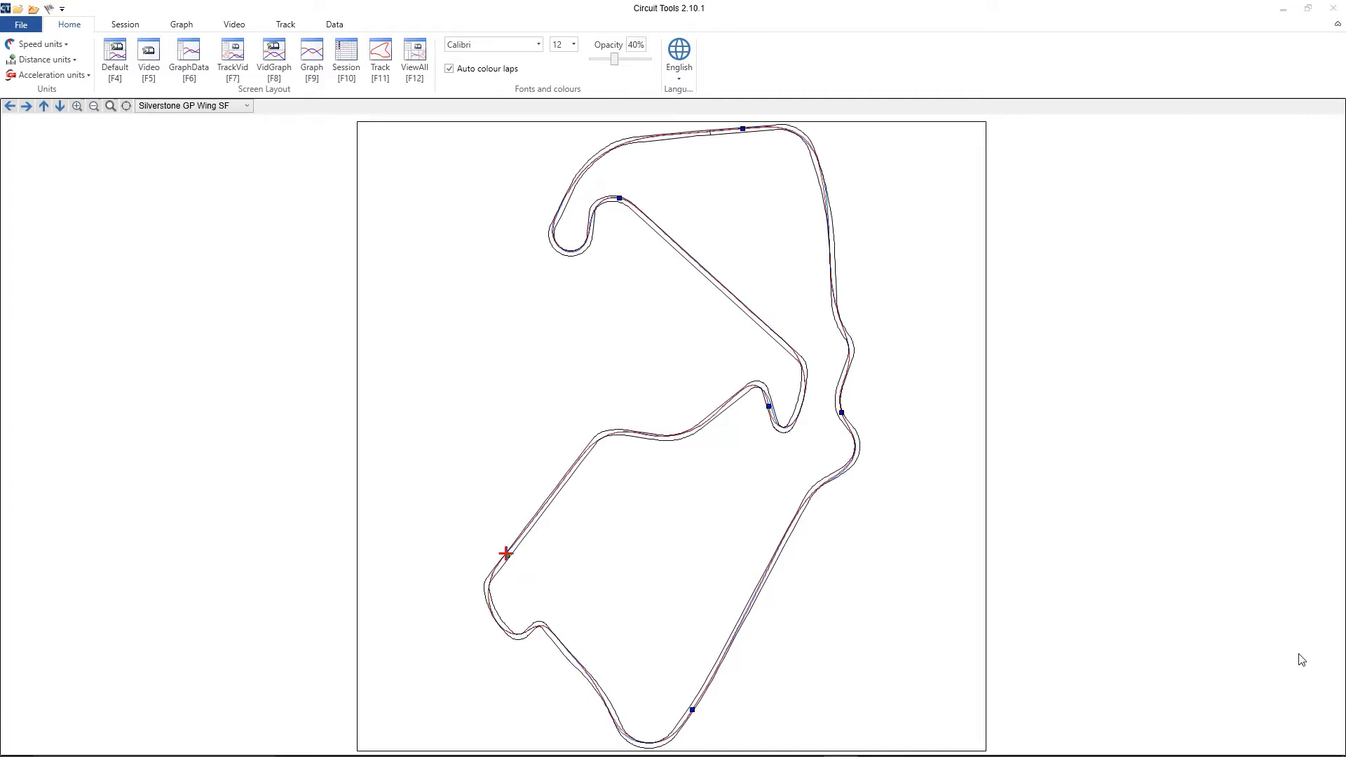
Zoom the Silverstone map onto one track section, then zoom back out to the full circuit
{"action": "left_click", "coordinate": [284, 24]}
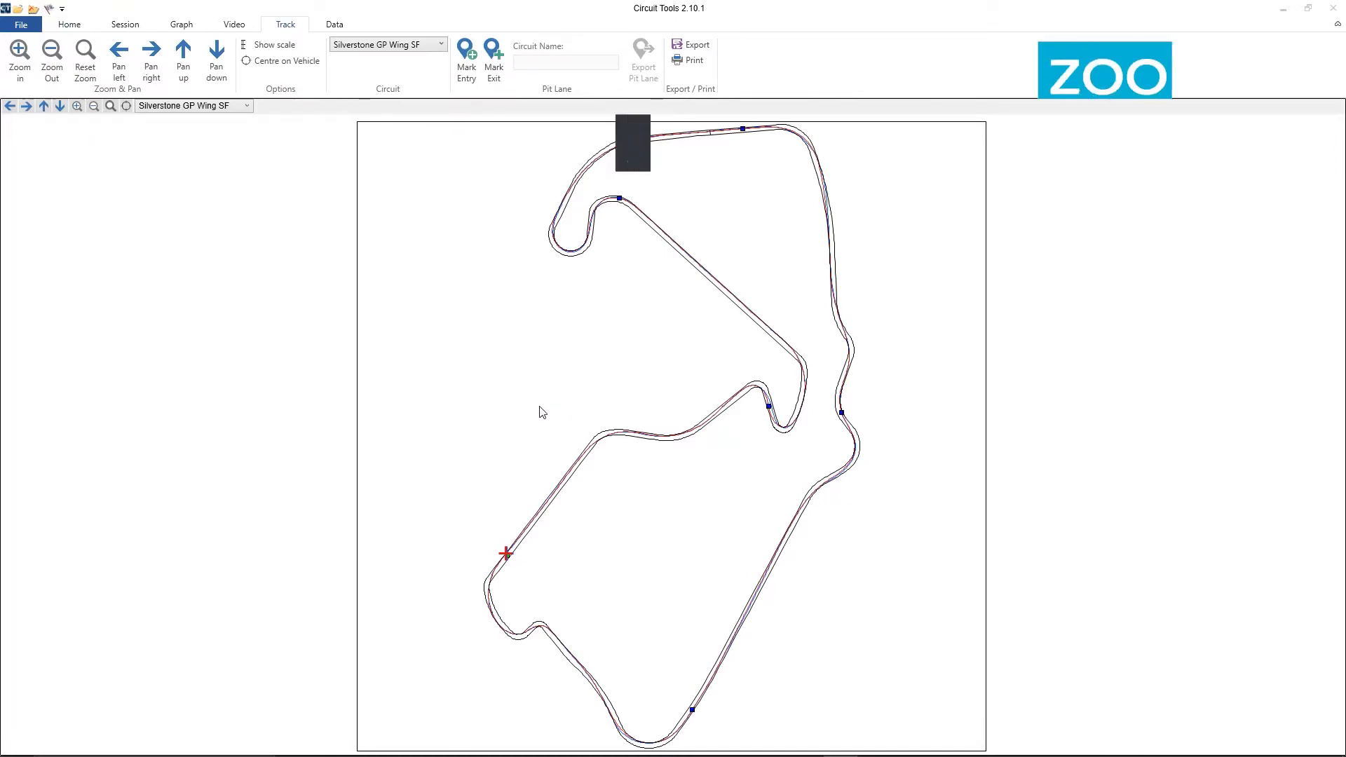
{"action": "left_click_drag", "start_coordinate": [543, 401], "coordinate": [665, 481]}
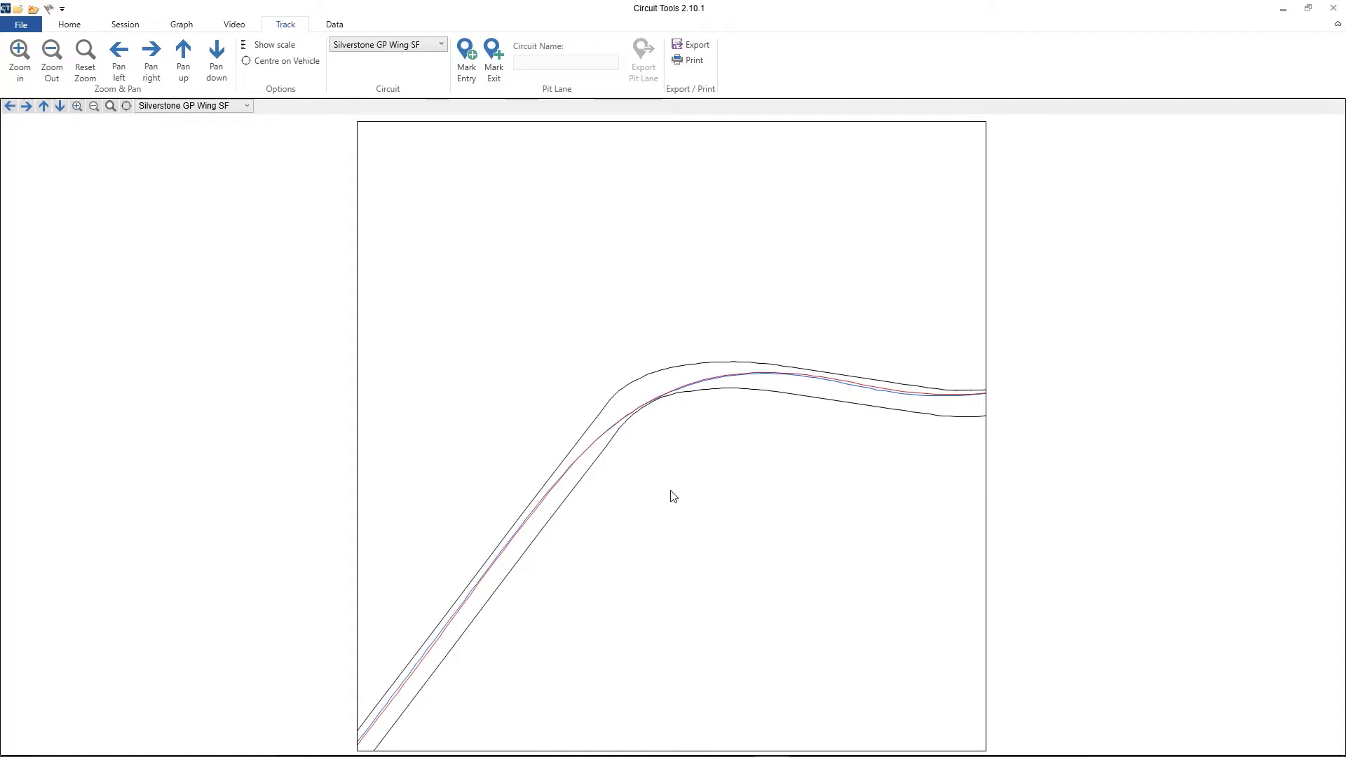
{"action": "mouse_move", "coordinate": [671, 496]}
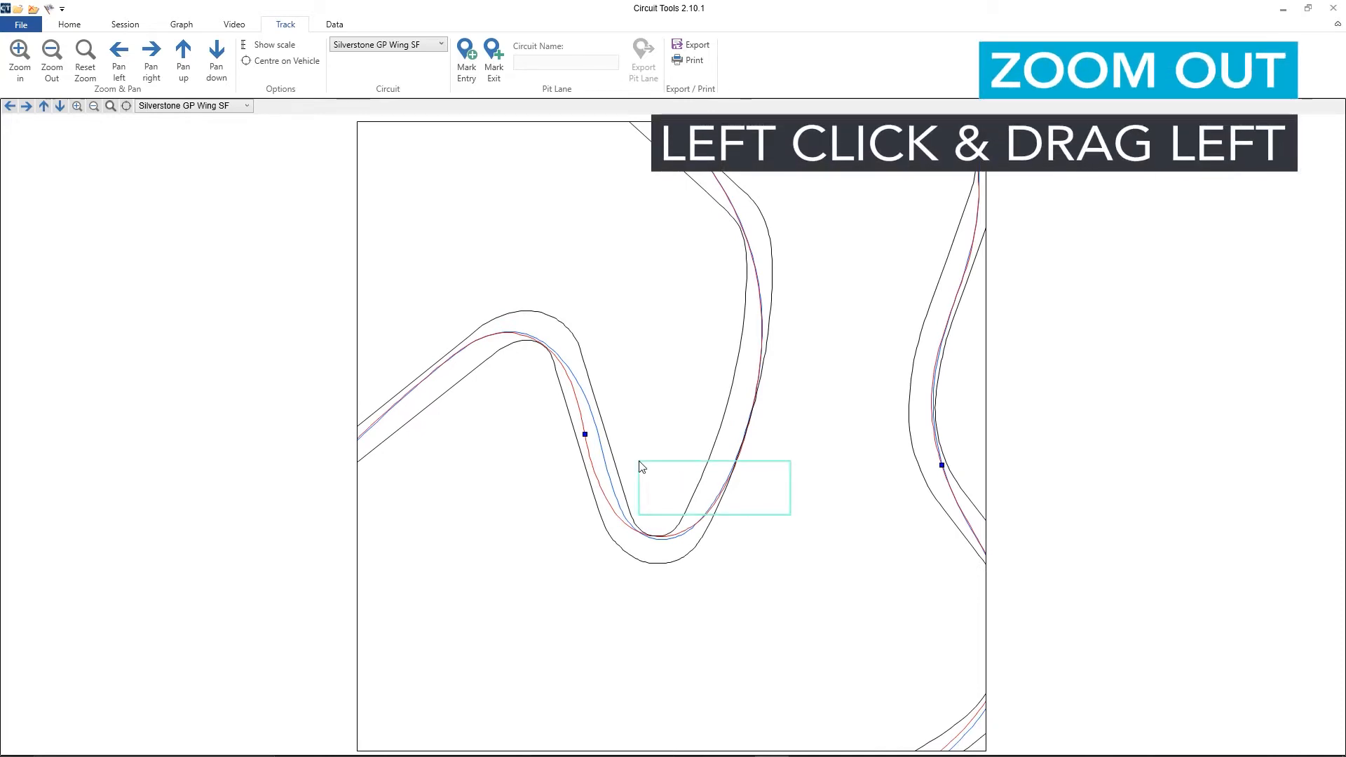
{"action": "left_click", "coordinate": [54, 45]}
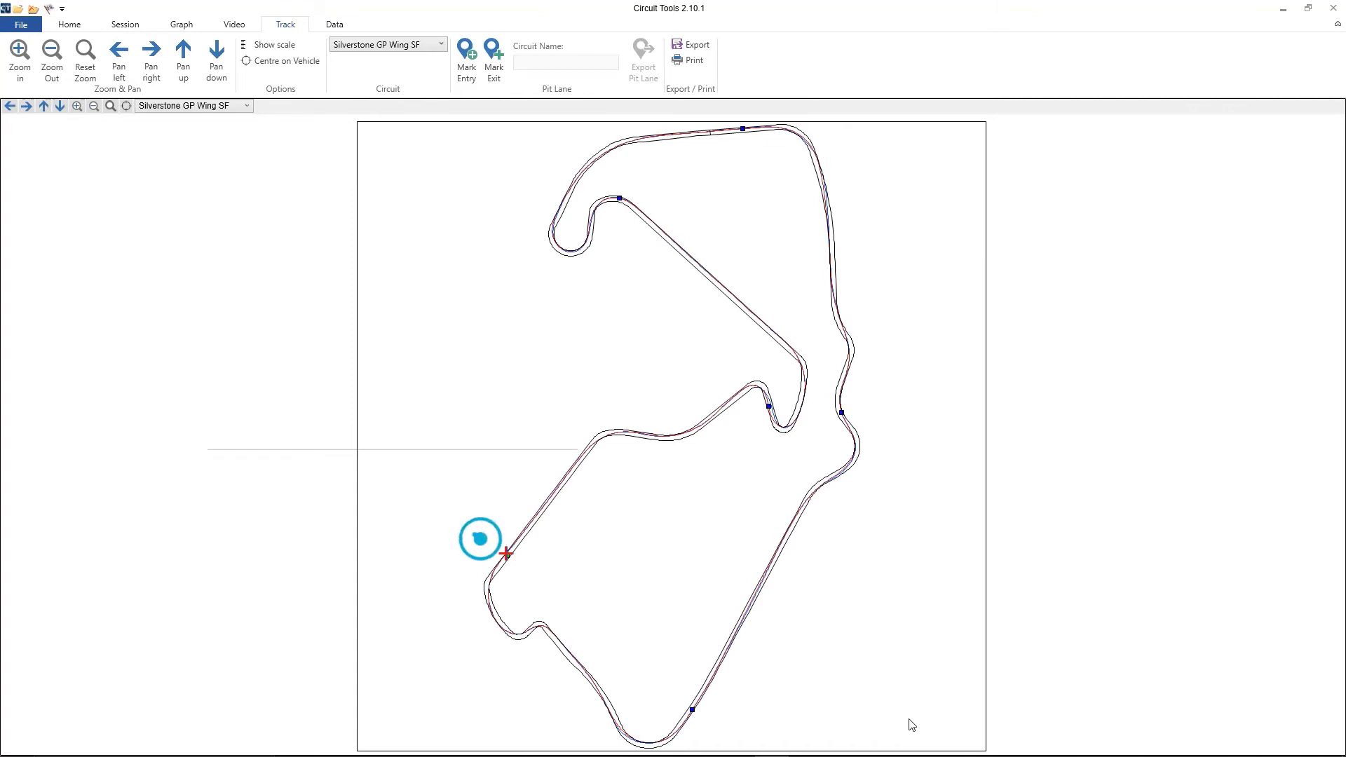
{"action": "mouse_move", "coordinate": [480, 539]}
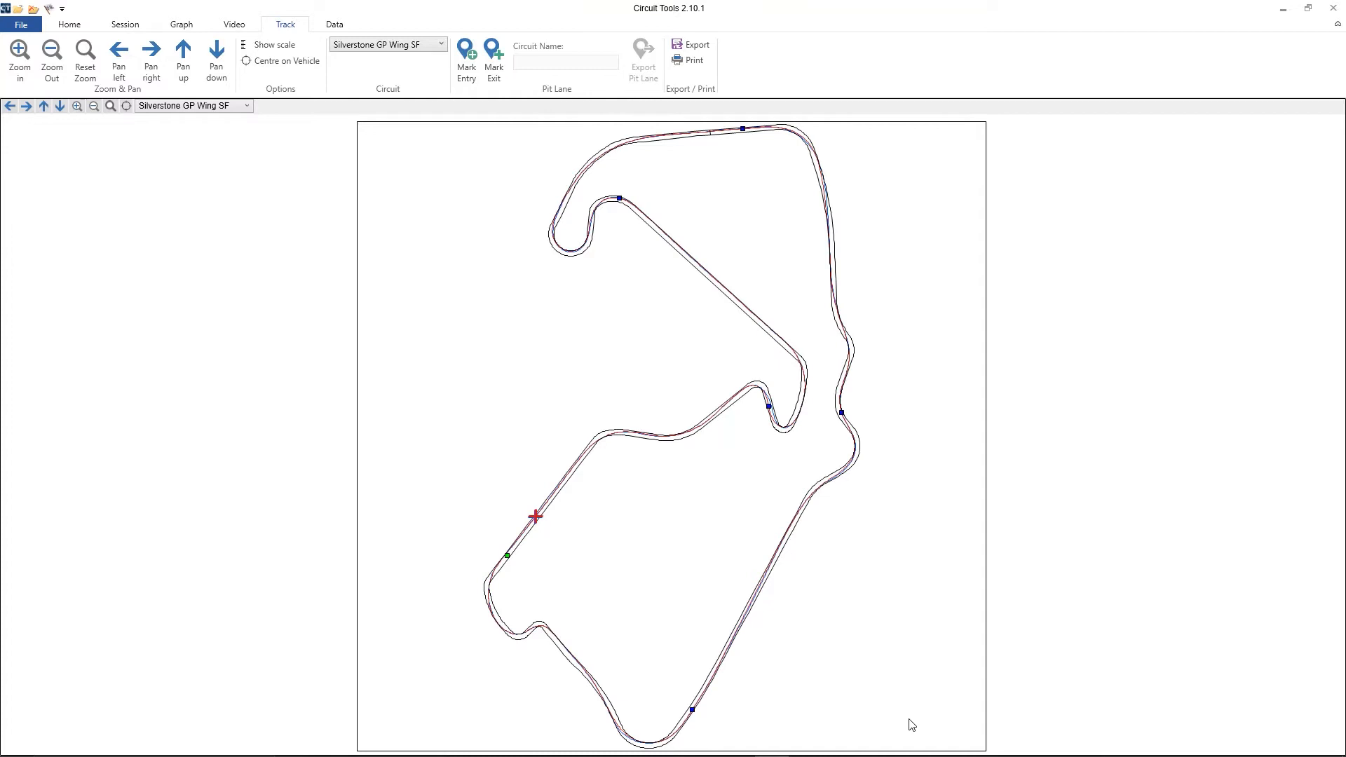
{"action": "mouse_move", "coordinate": [1097, 665]}
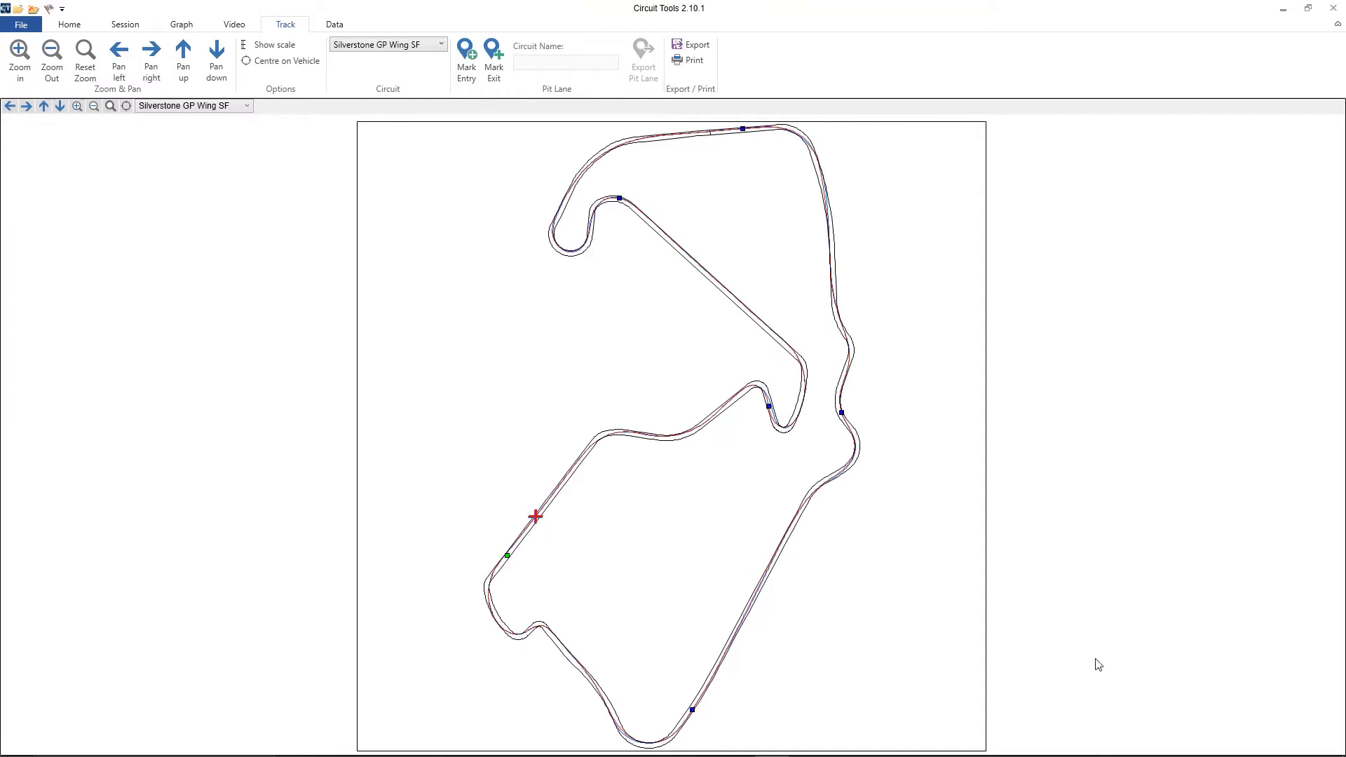
{"action": "mouse_move", "coordinate": [303, 84]}
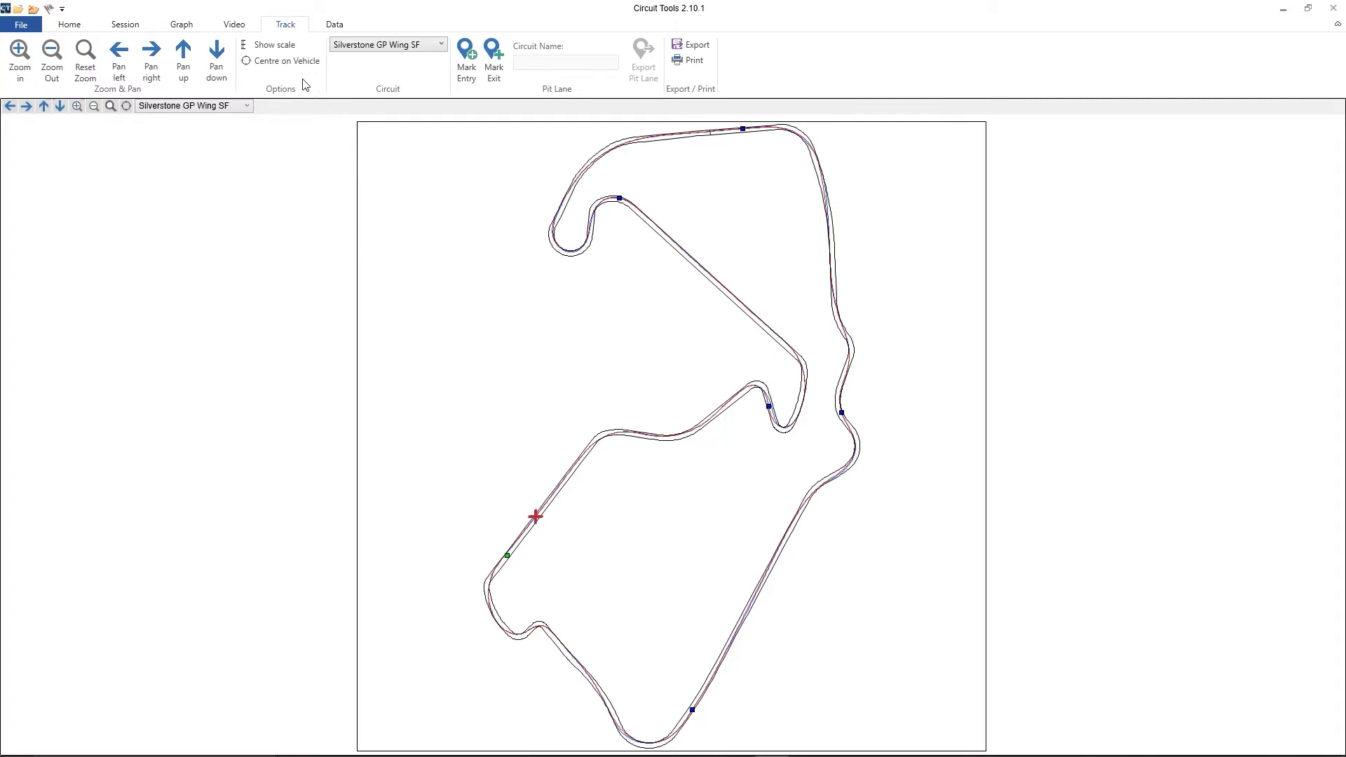
{"action": "mouse_move", "coordinate": [286, 61]}
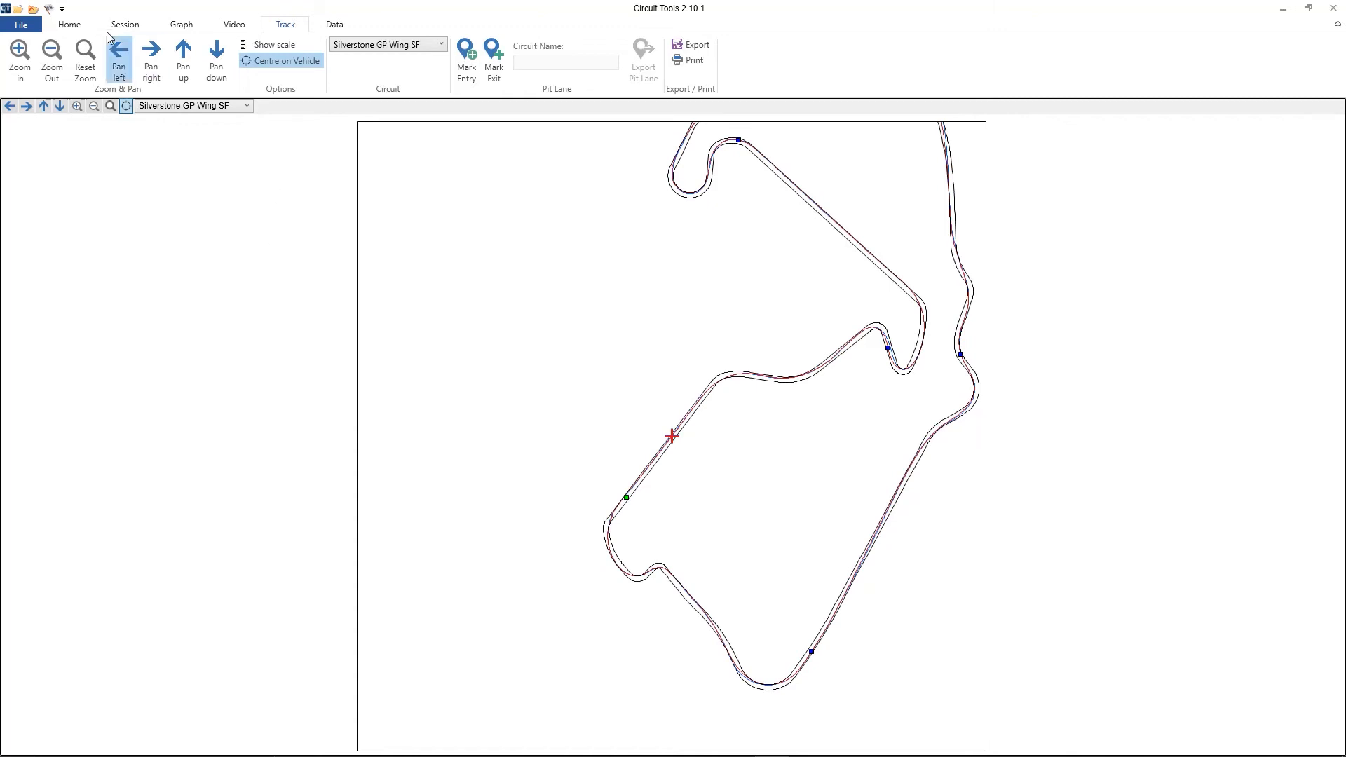
Switch to the View All (F12) layout and jump later in the lap with the map following the car
{"action": "left_click", "coordinate": [63, 22]}
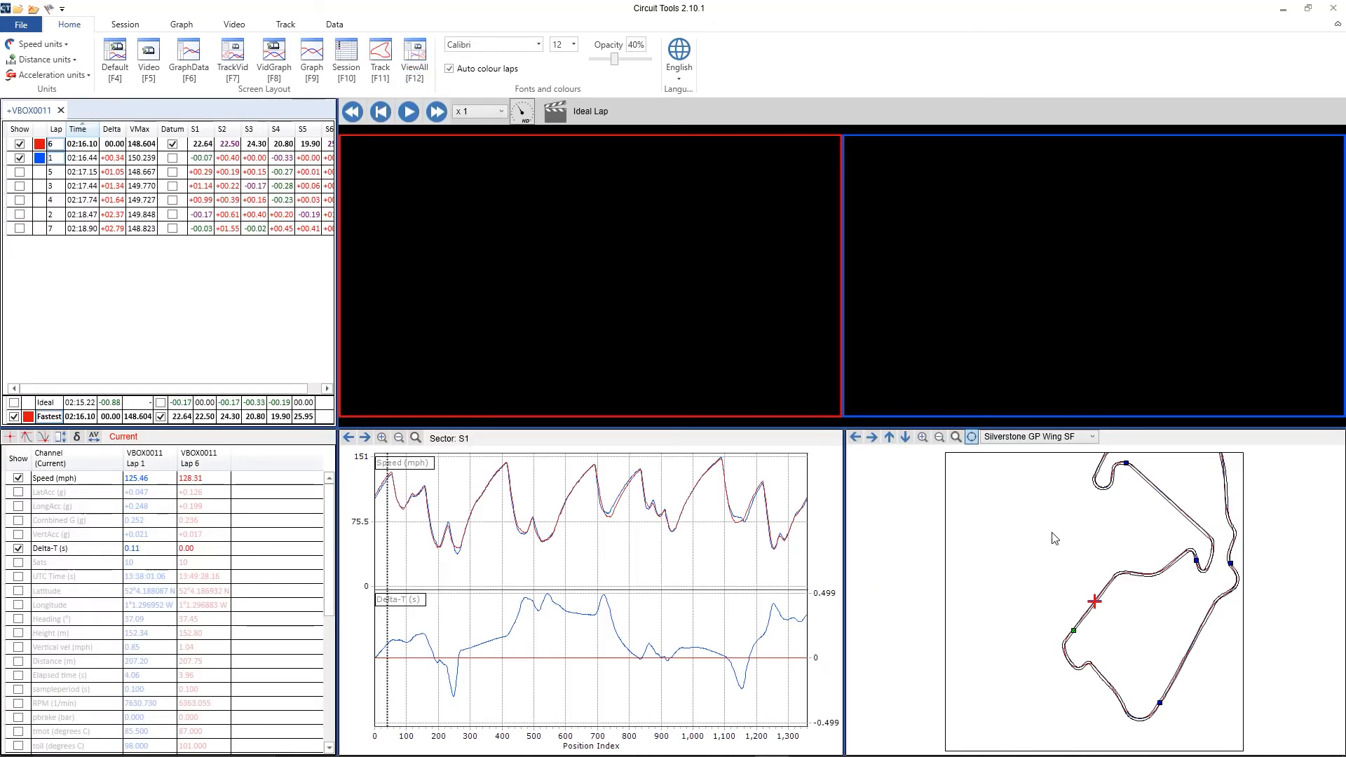
{"action": "left_click", "coordinate": [409, 113]}
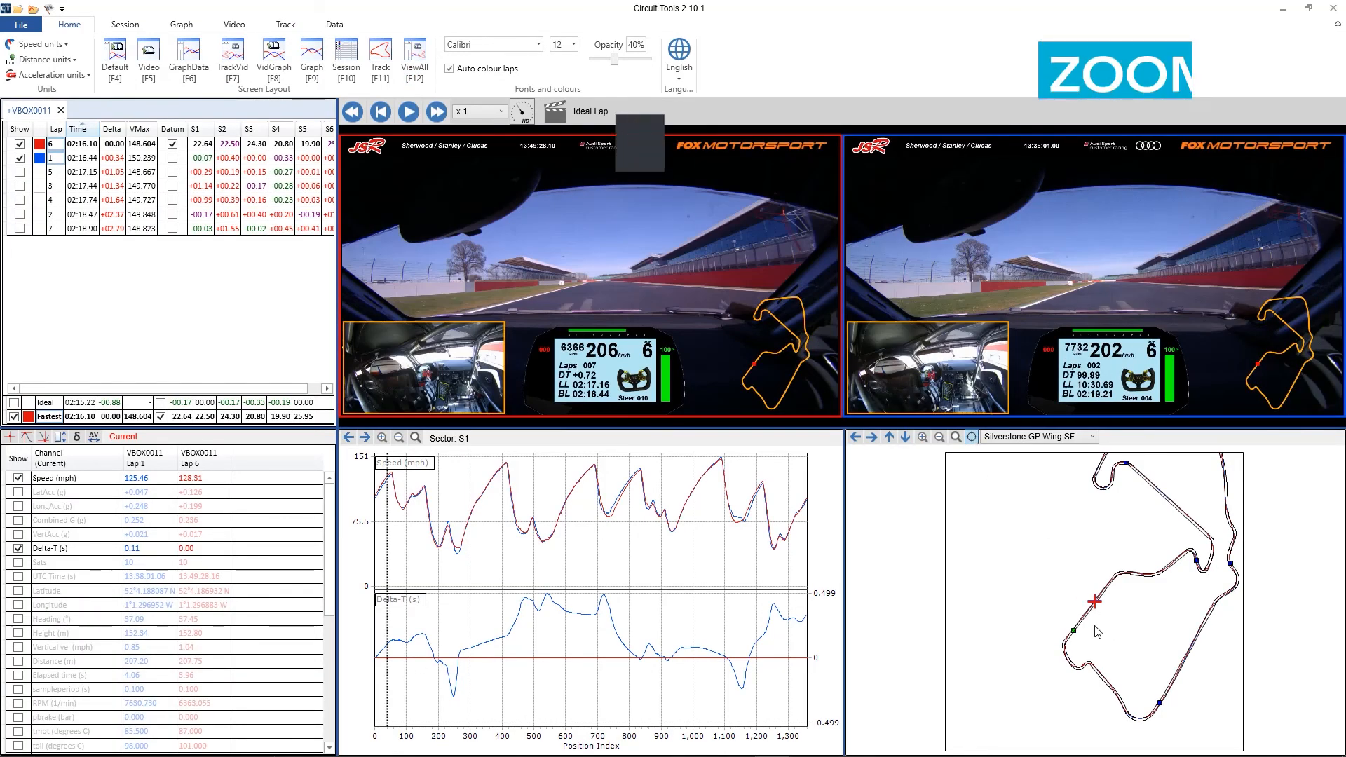
{"action": "left_click", "coordinate": [285, 24]}
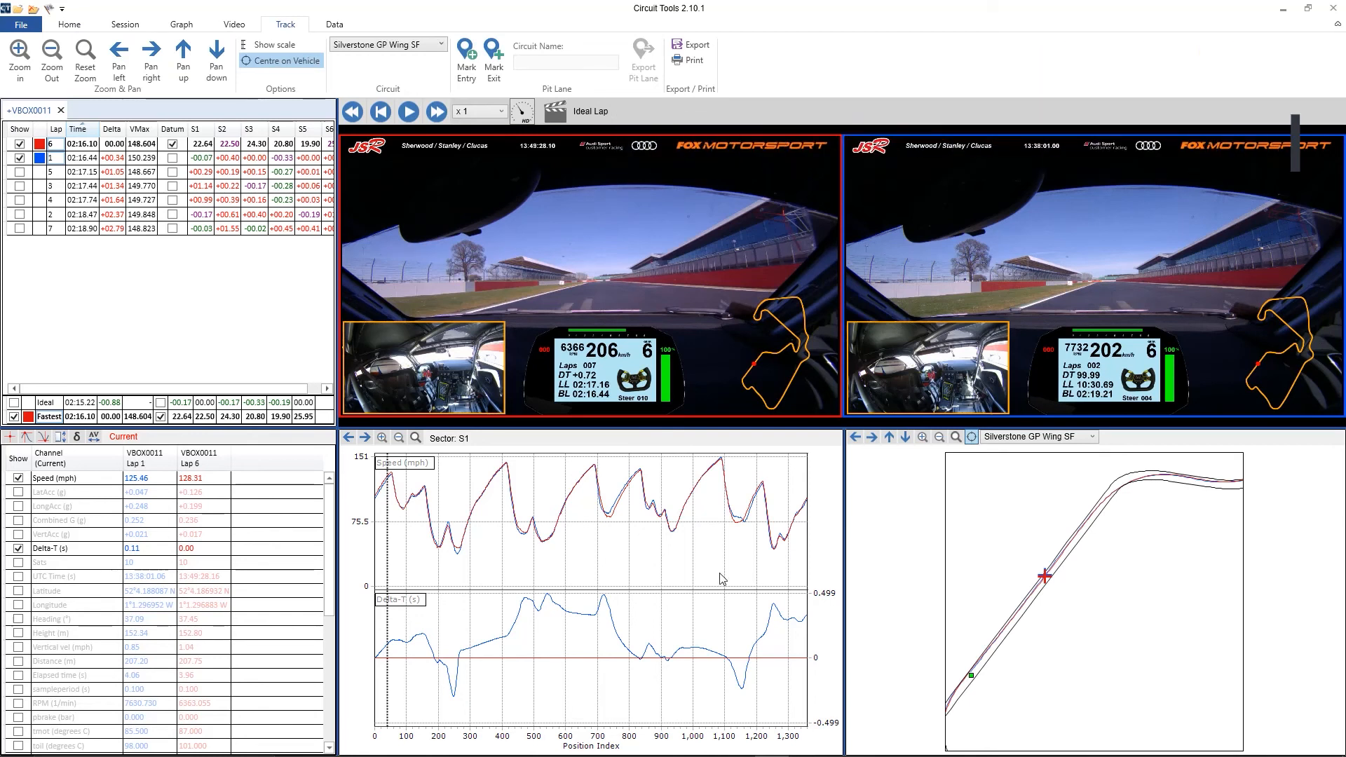
{"action": "left_click", "coordinate": [408, 112]}
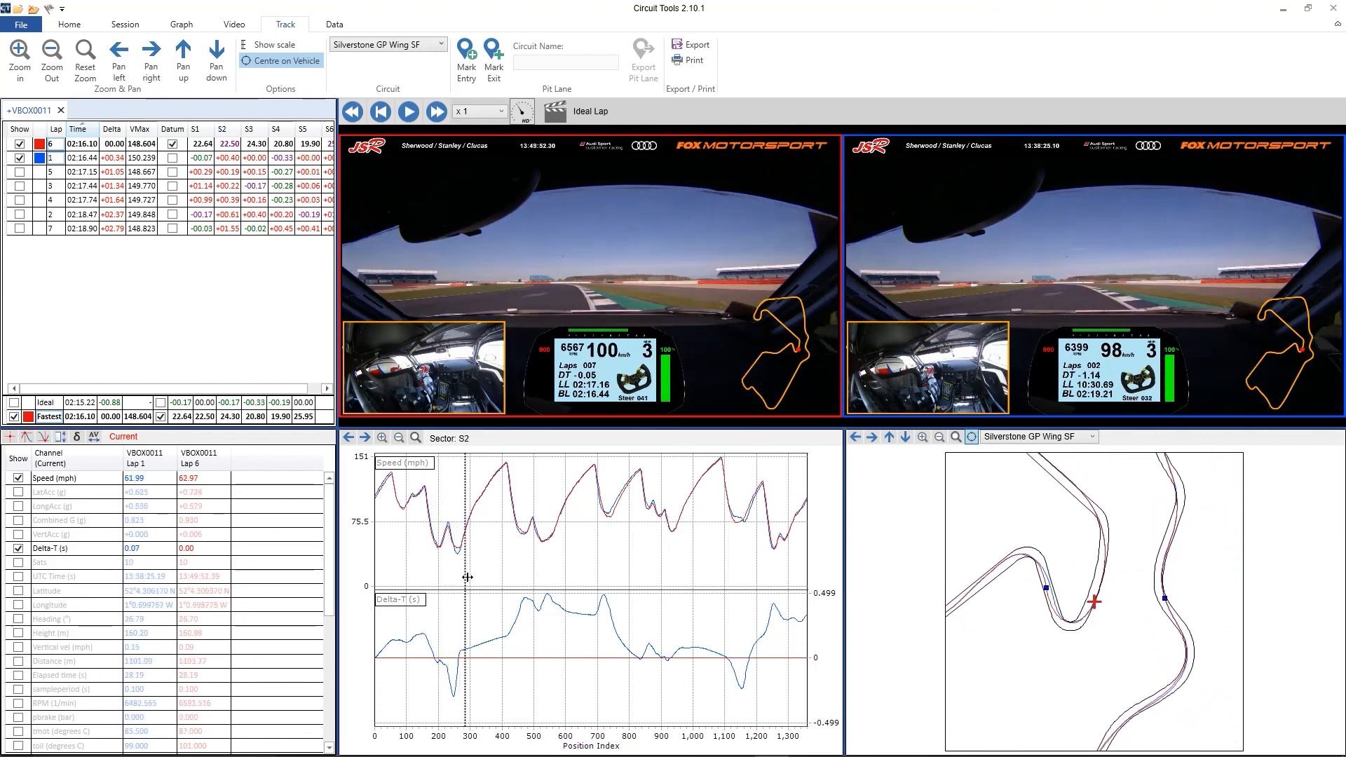
Nudge the lap position forward and show the circuit layout list of Silverstone GP variants
{"action": "left_click", "coordinate": [408, 112]}
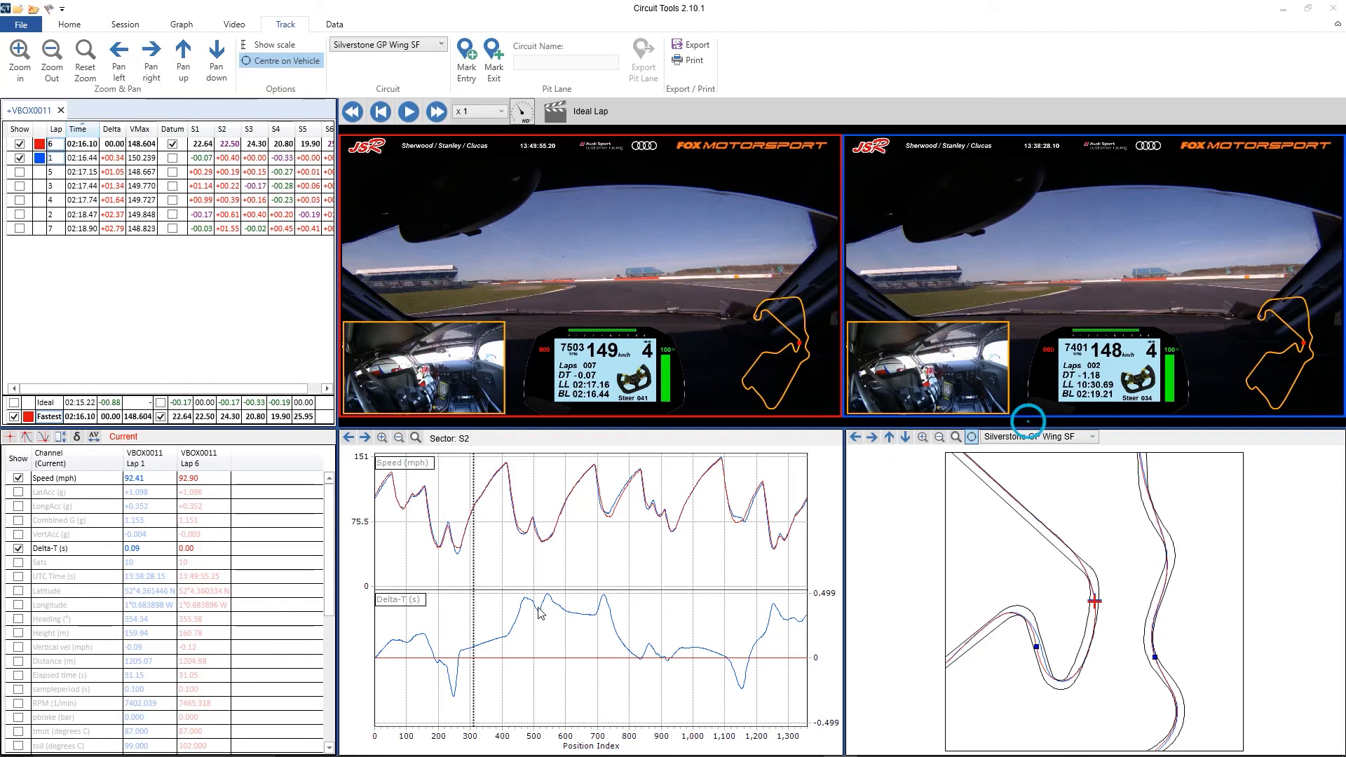
{"action": "mouse_move", "coordinate": [1085, 439]}
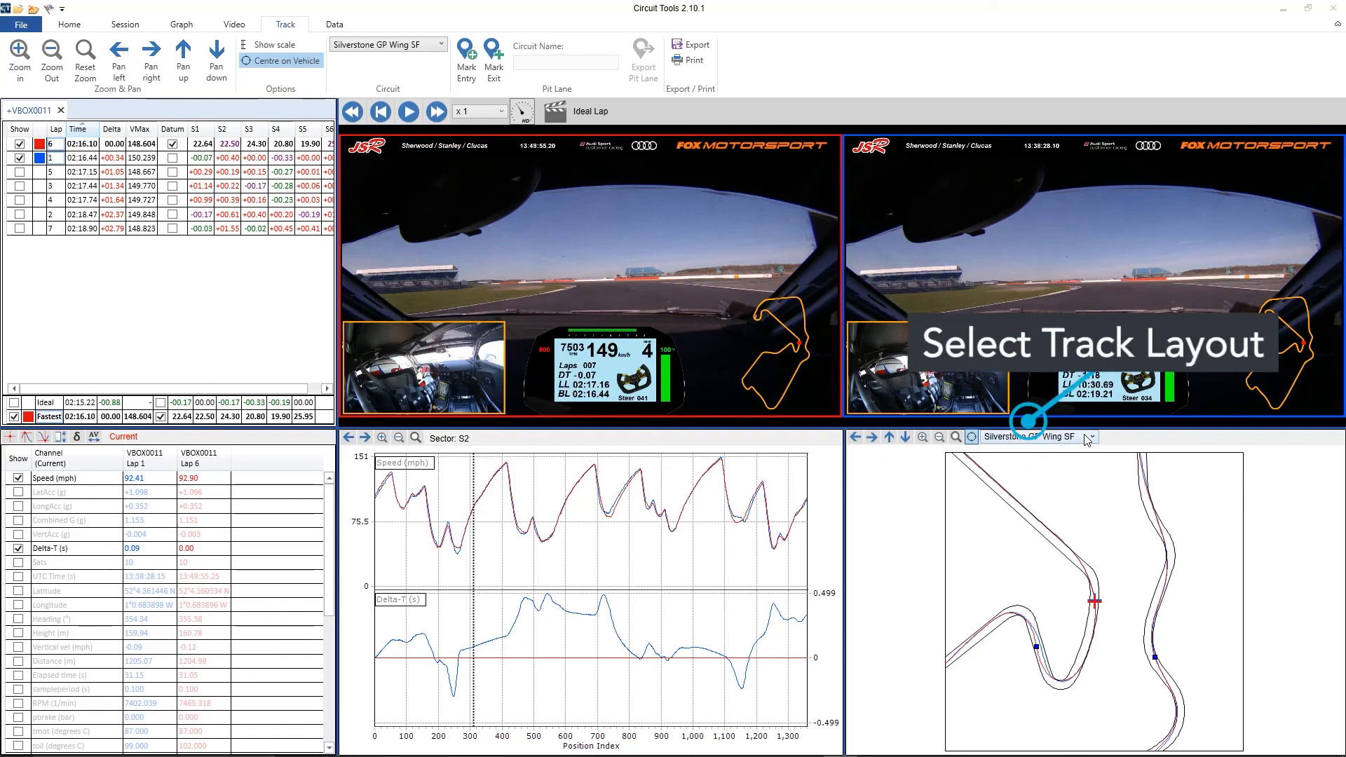
{"action": "left_click", "coordinate": [1089, 436]}
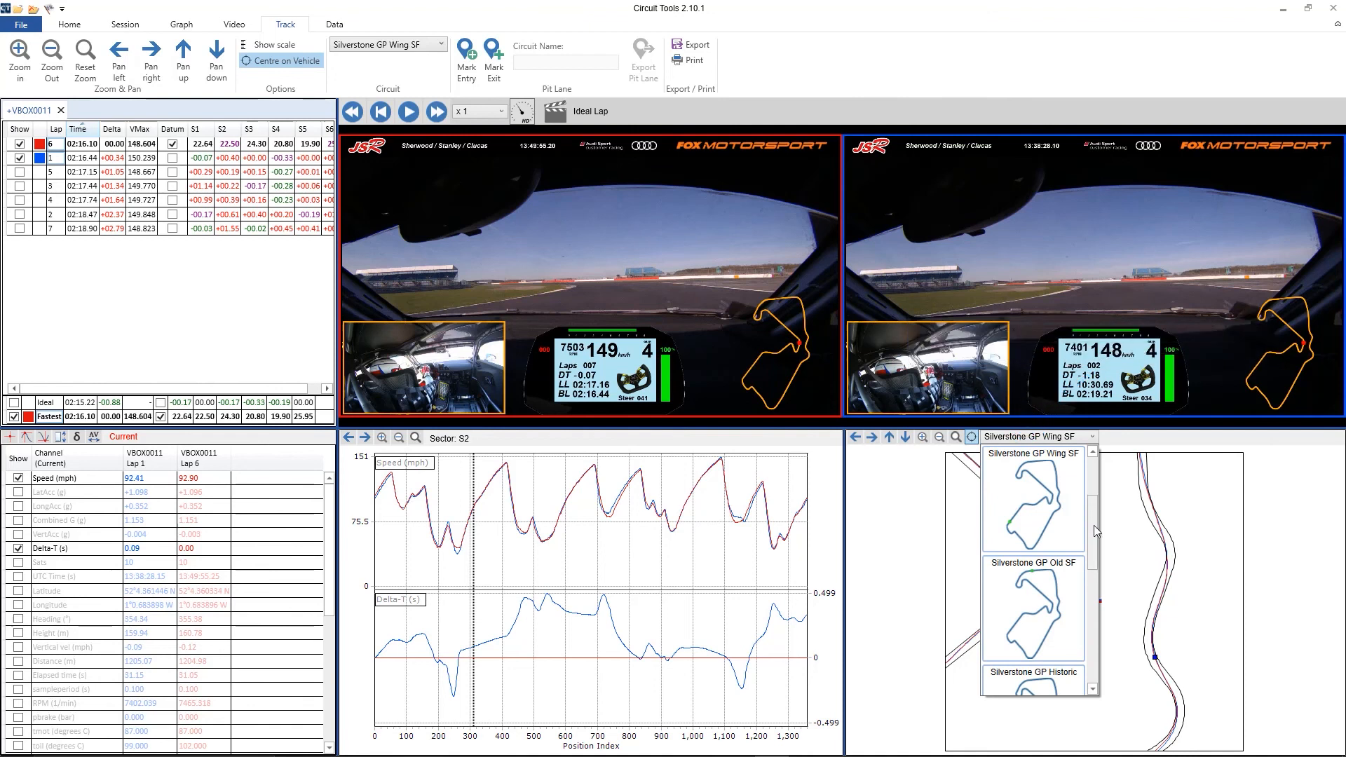